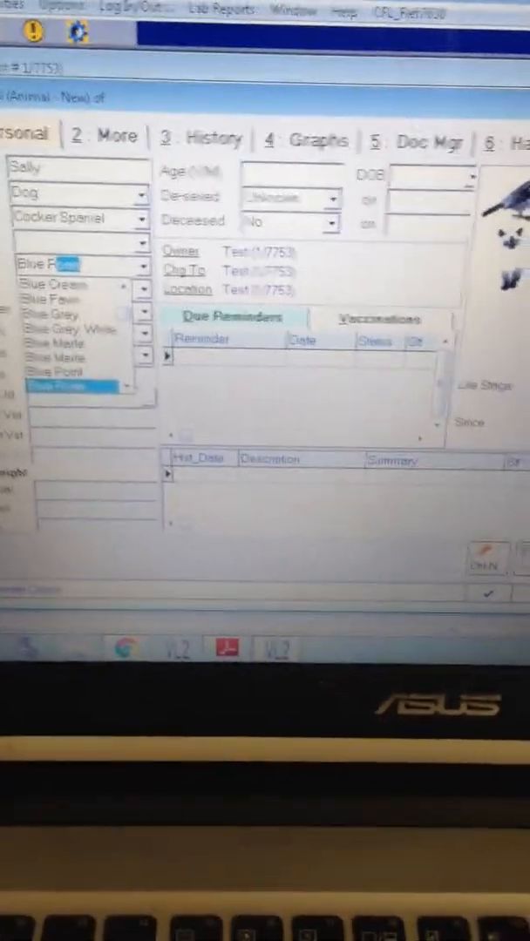
# Set Sally's colour to Blue Roan in her animal record
pyautogui.click(60, 265)
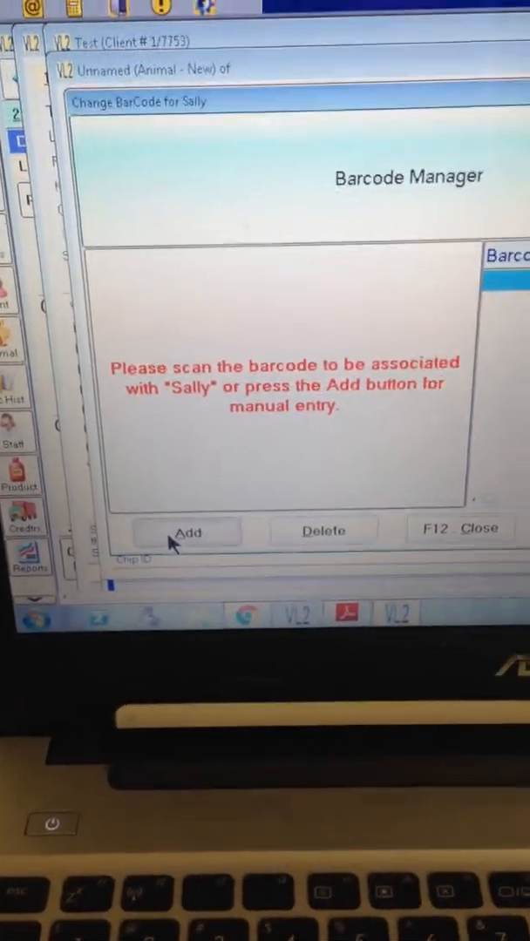
pyautogui.click(188, 530)
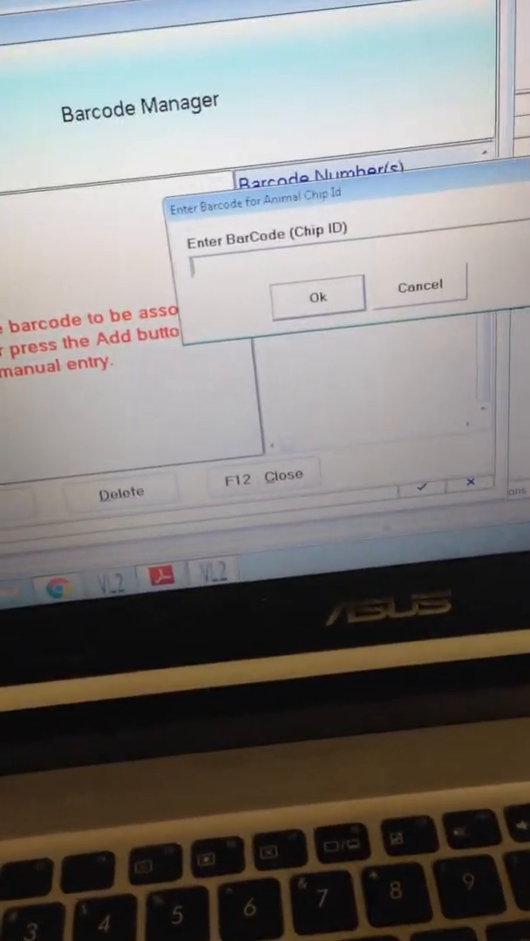
pyautogui.write('900164')
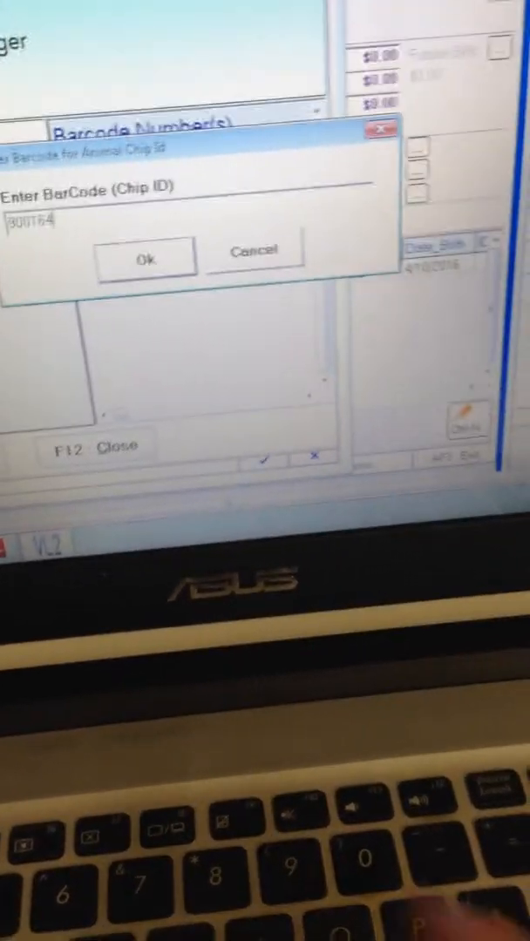
pyautogui.write('9001640016')
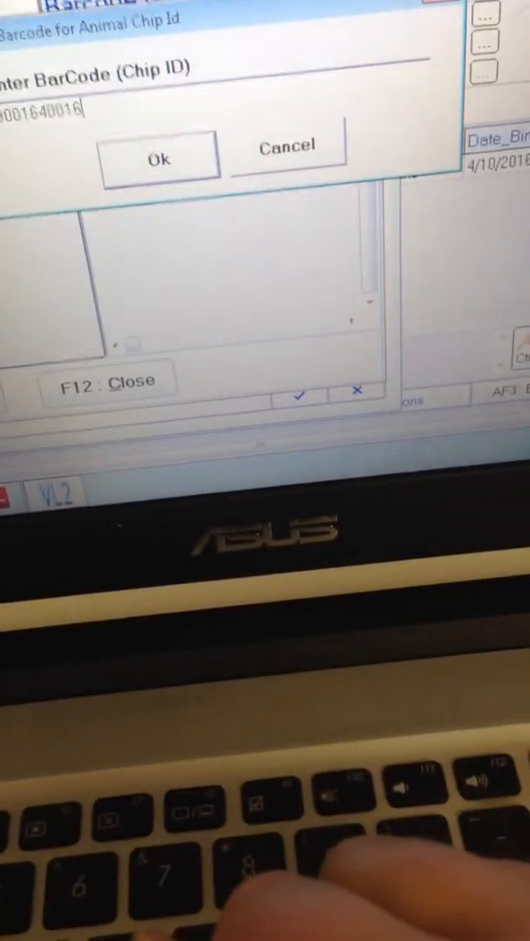
pyautogui.write('35526')
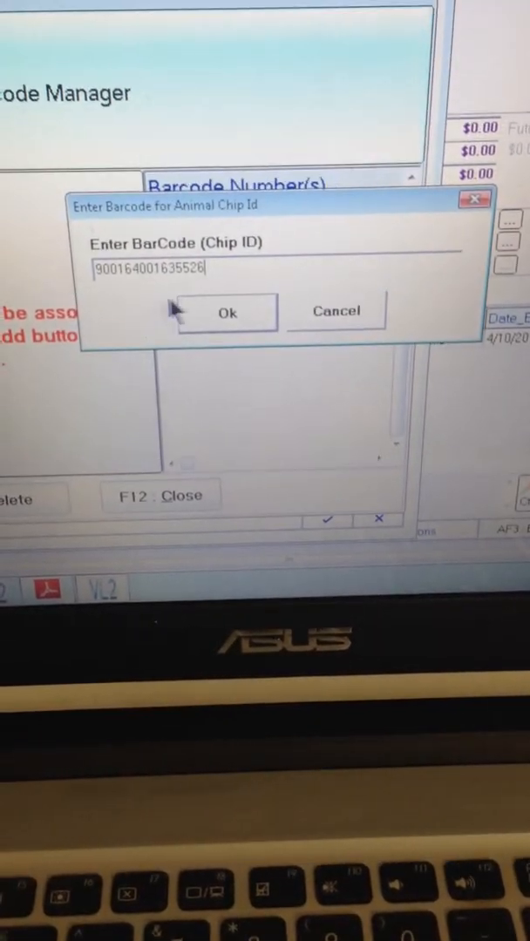
pyautogui.click(227, 310)
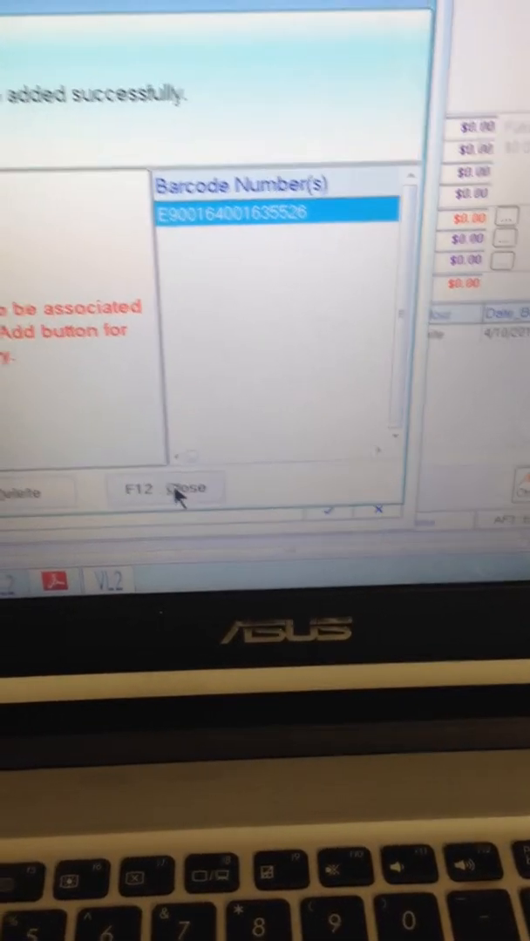
pyautogui.click(184, 488)
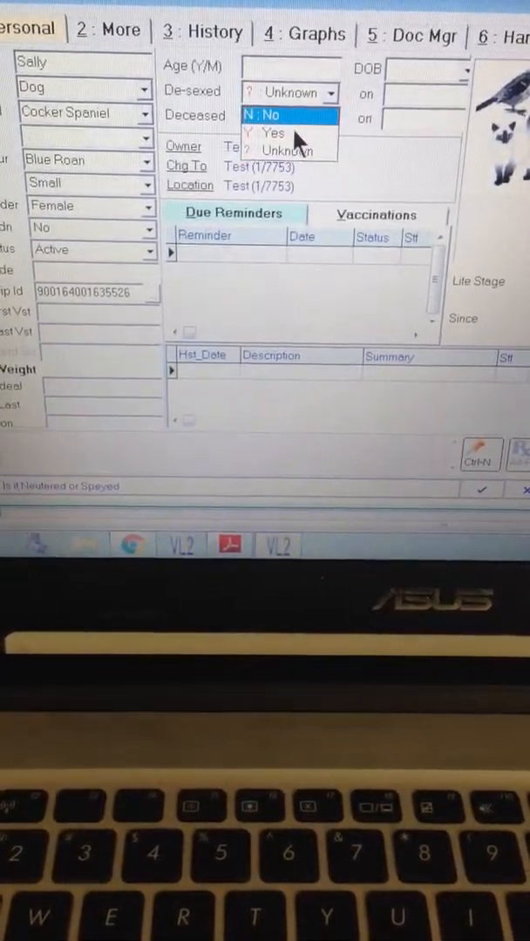
# Mark Sally as de-sexed and enter her age as 27/03
pyautogui.click(270, 133)
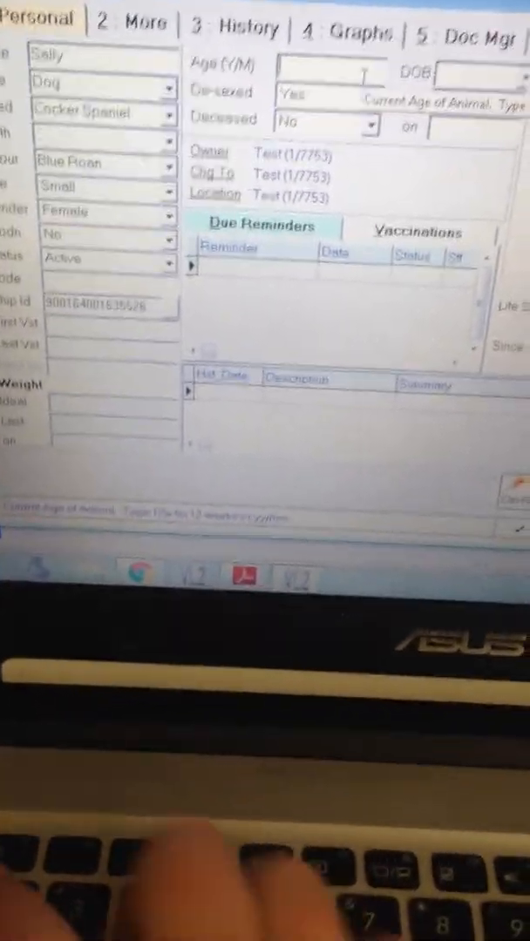
pyautogui.write('27/')
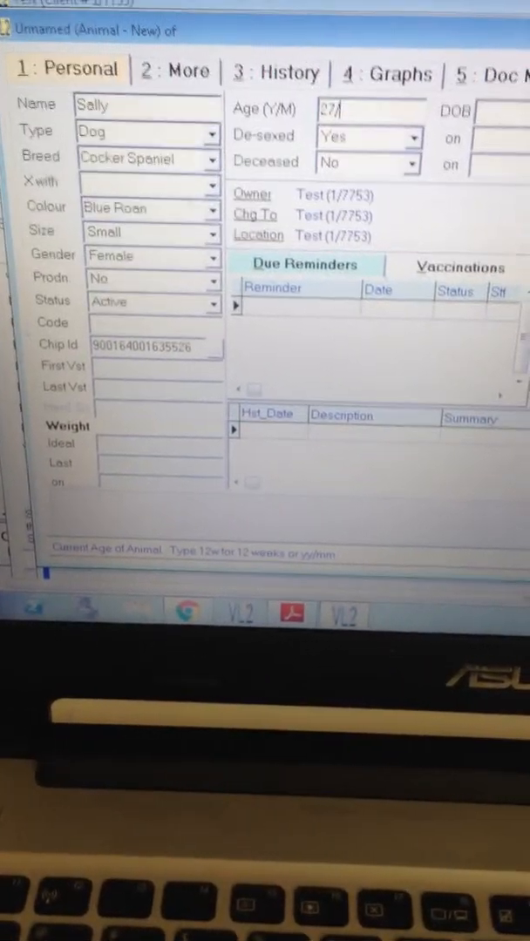
pyautogui.write('03')
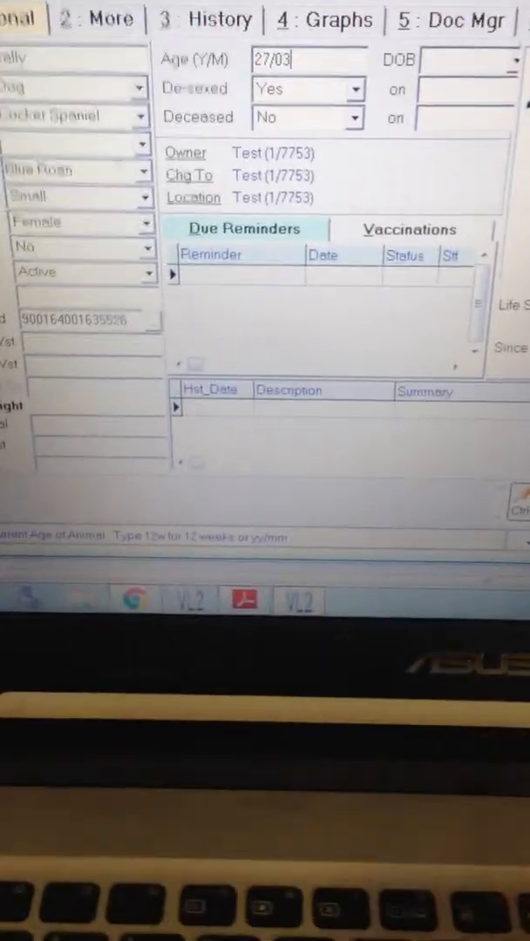